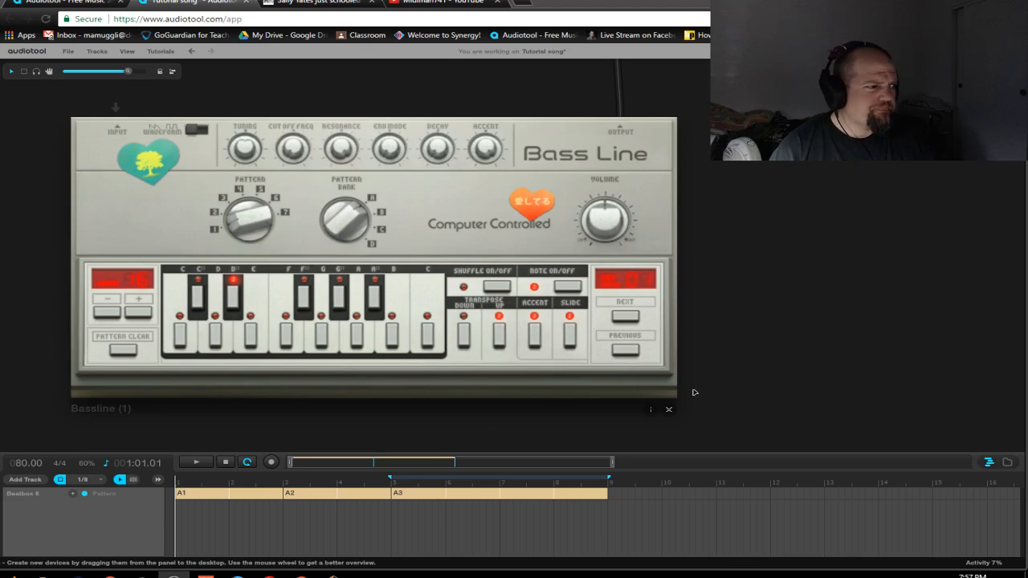
pyautogui.moveTo(431, 230)
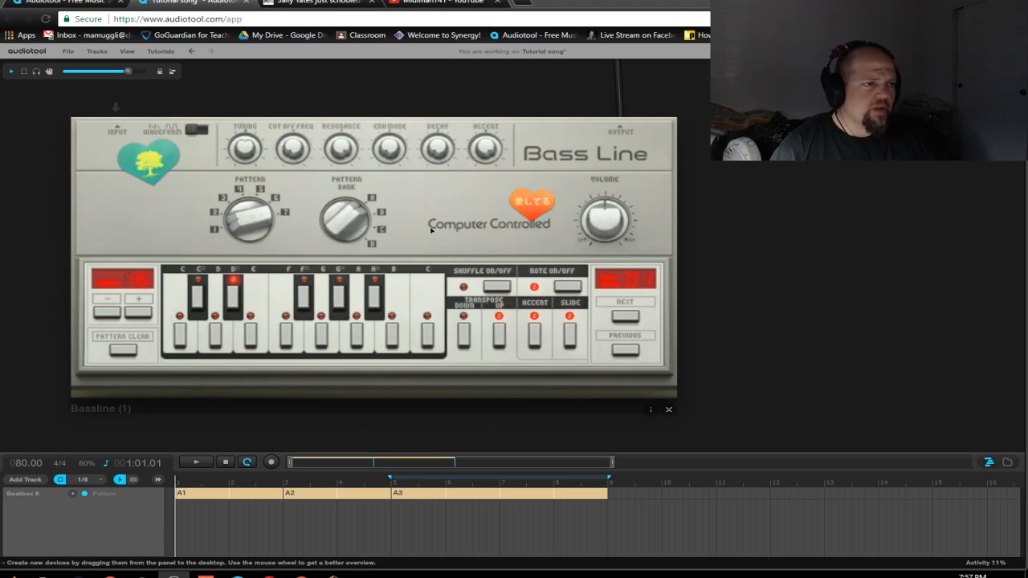
pyautogui.moveTo(390, 241)
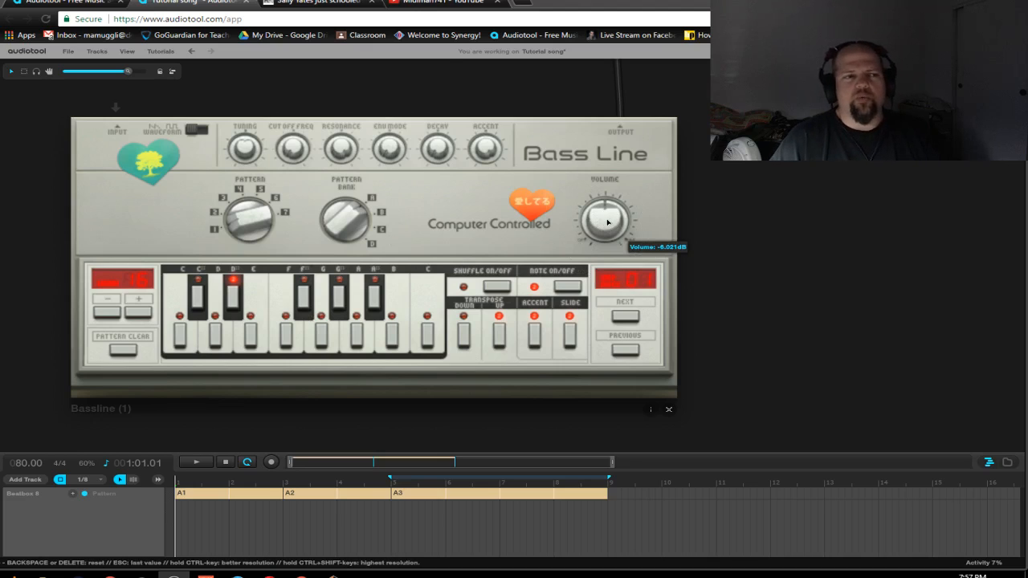
# Nudge the Bass Line Volume knob up from about -6.0 dB to -4.7 dB
pyautogui.moveTo(607, 221); pyautogui.dragTo(611, 197)
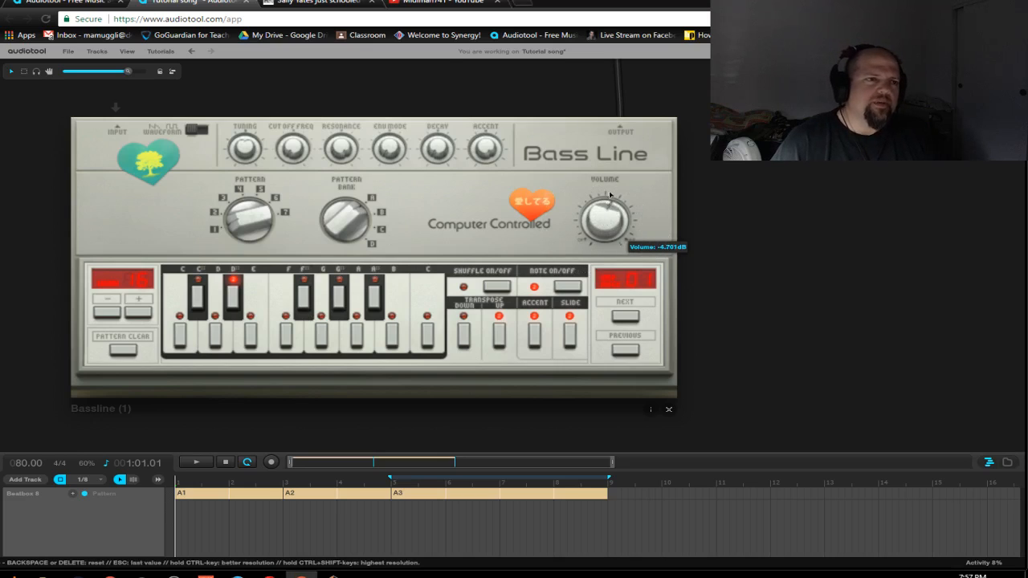
pyautogui.moveTo(817, 191)
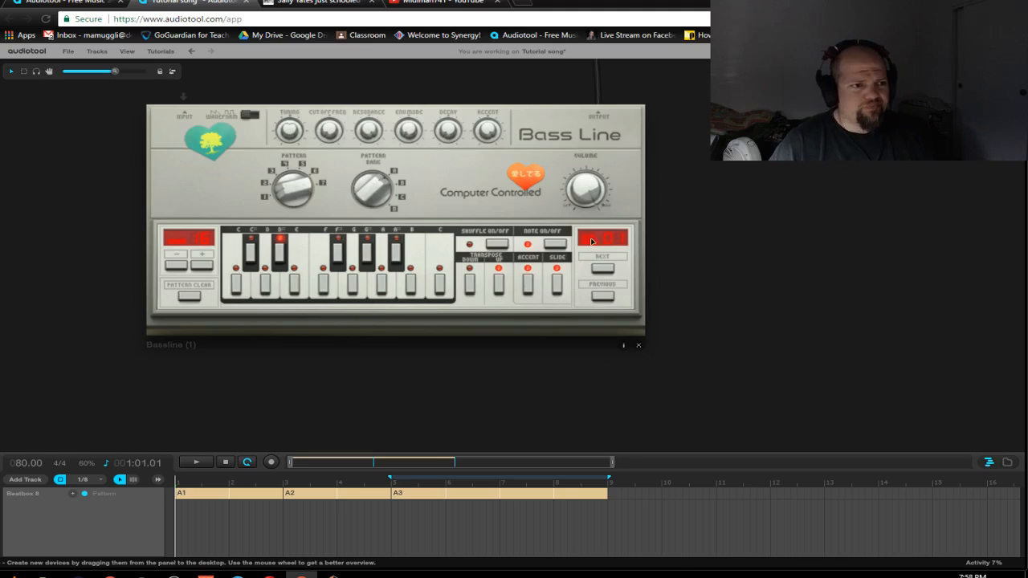
pyautogui.moveTo(257, 297)
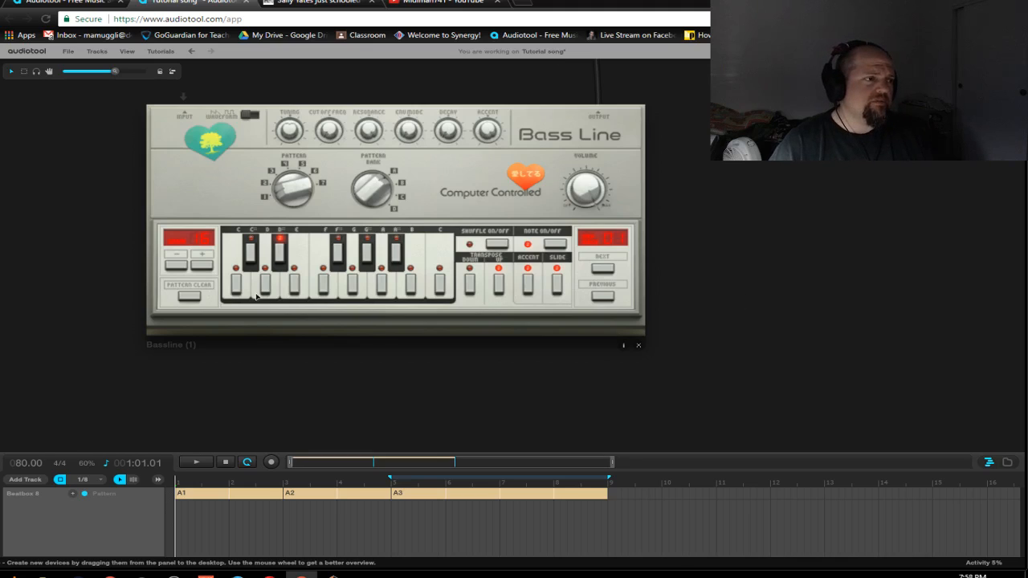
pyautogui.moveTo(195, 297)
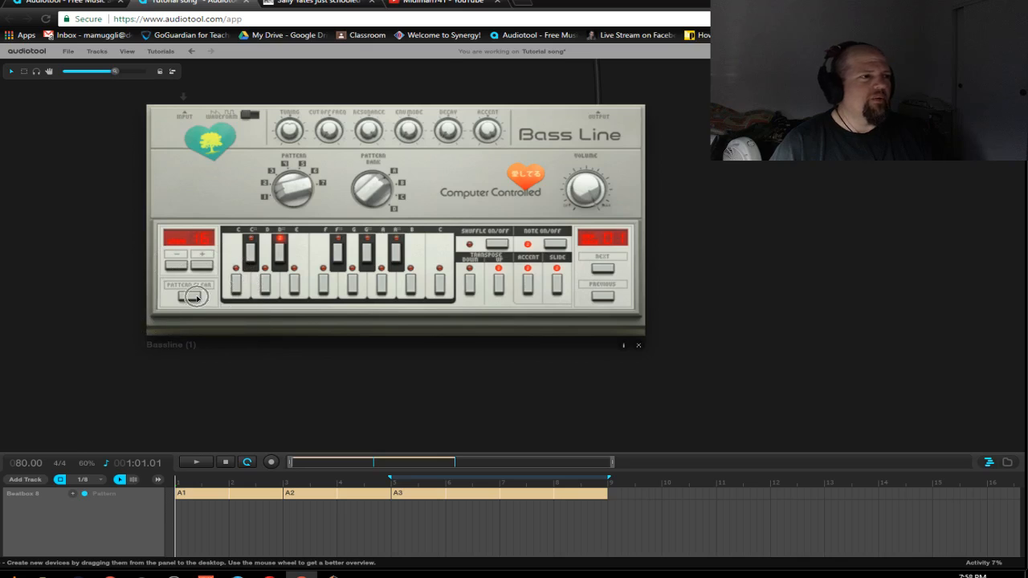
# Wipe the Bass Line's existing step pattern using Pattern Clear
pyautogui.click(190, 296)
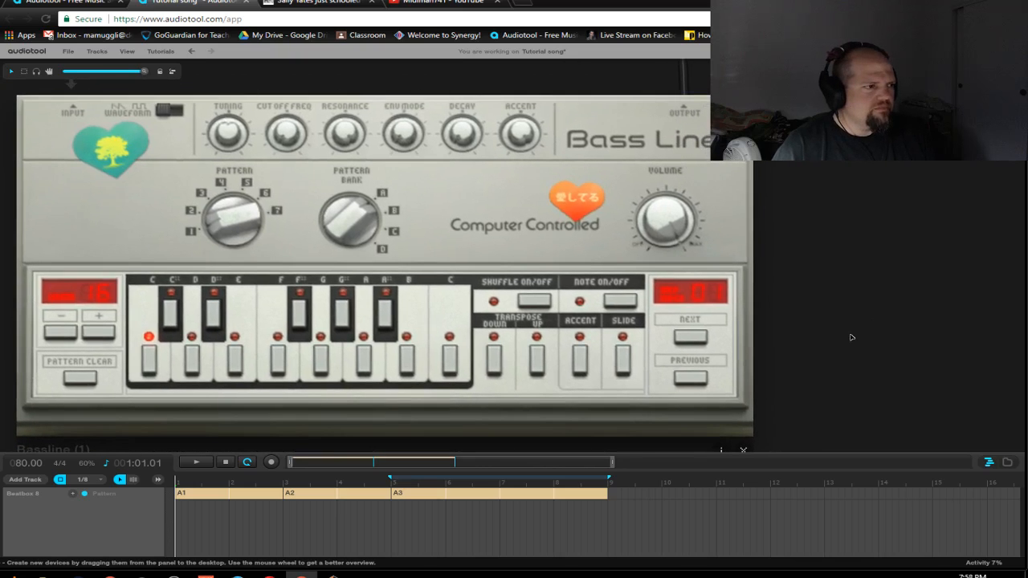
# Move the pattern position forward two steps and turn on Slide for that step
pyautogui.click(98, 332)
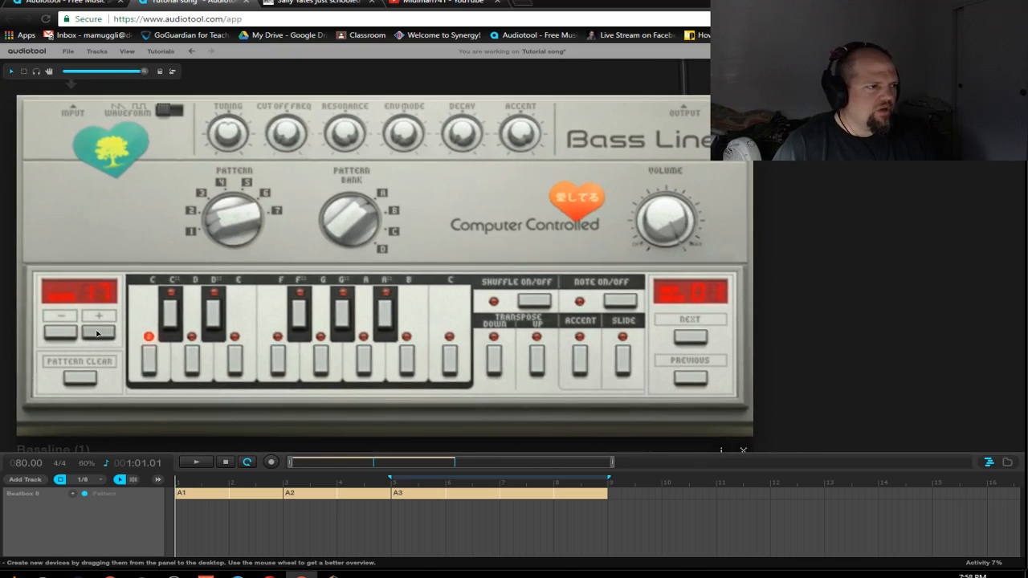
pyautogui.click(98, 331)
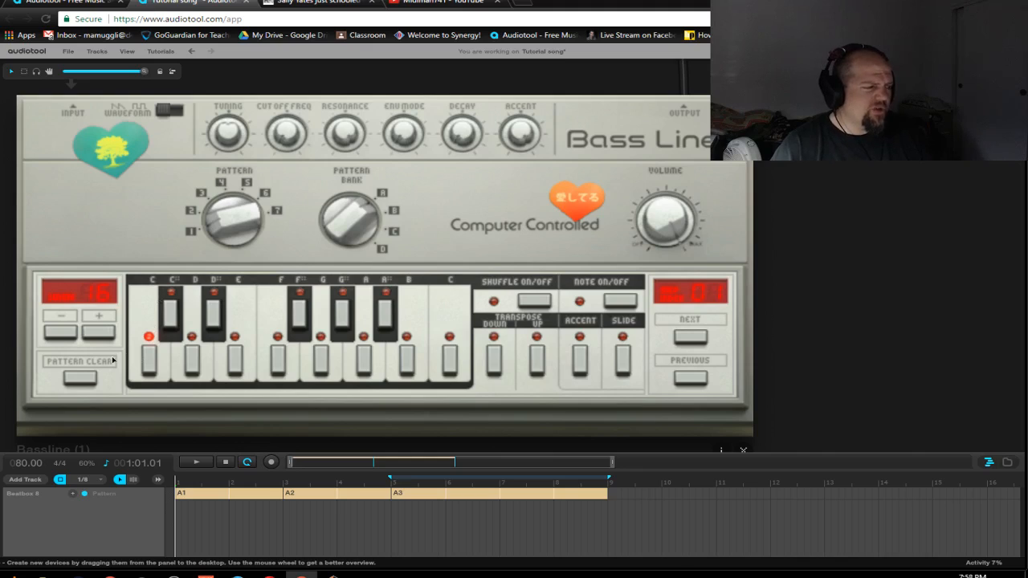
pyautogui.moveTo(115, 305)
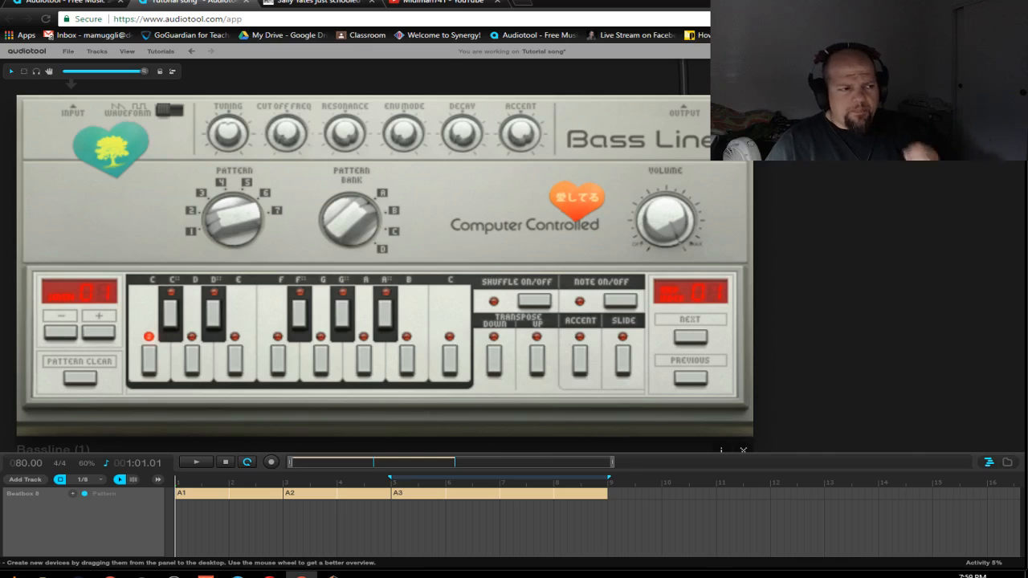
pyautogui.moveTo(415, 238)
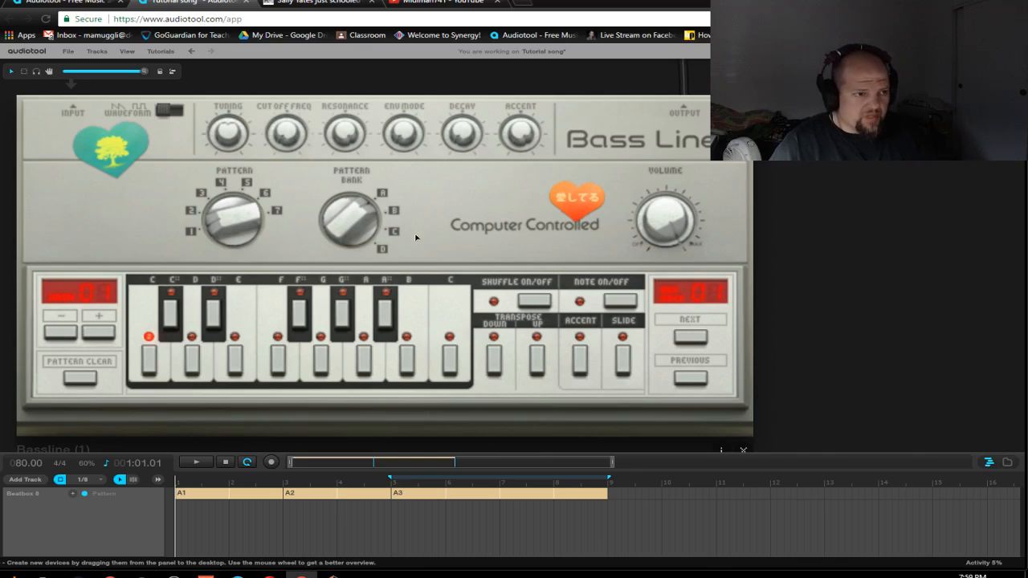
pyautogui.moveTo(423, 209)
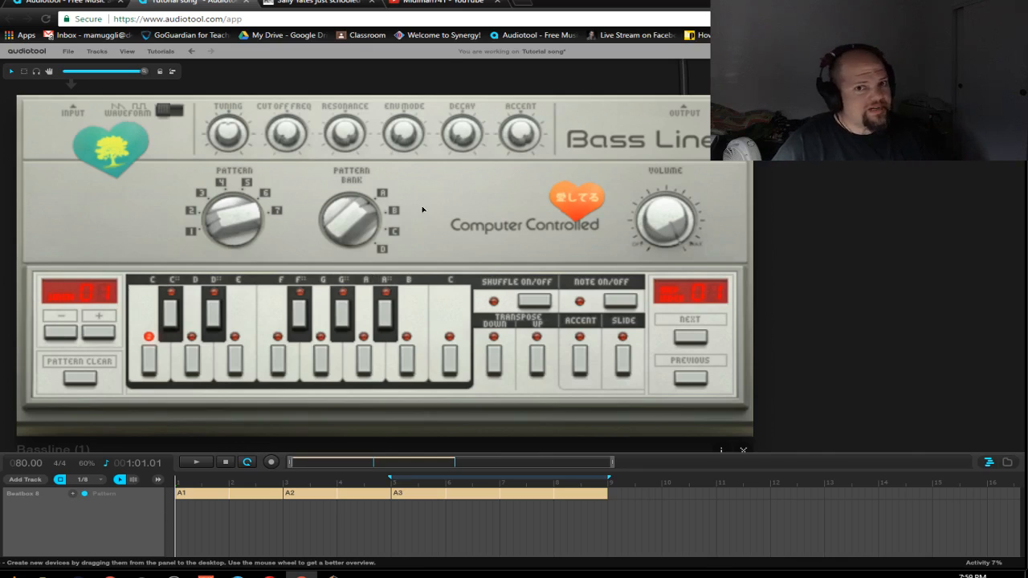
pyautogui.moveTo(463, 234)
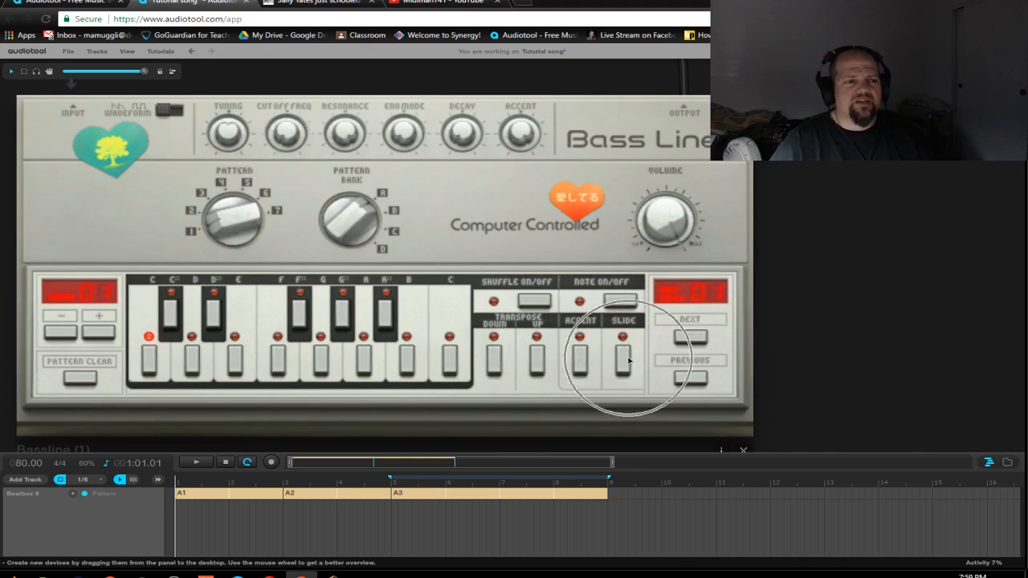
pyautogui.click(622, 356)
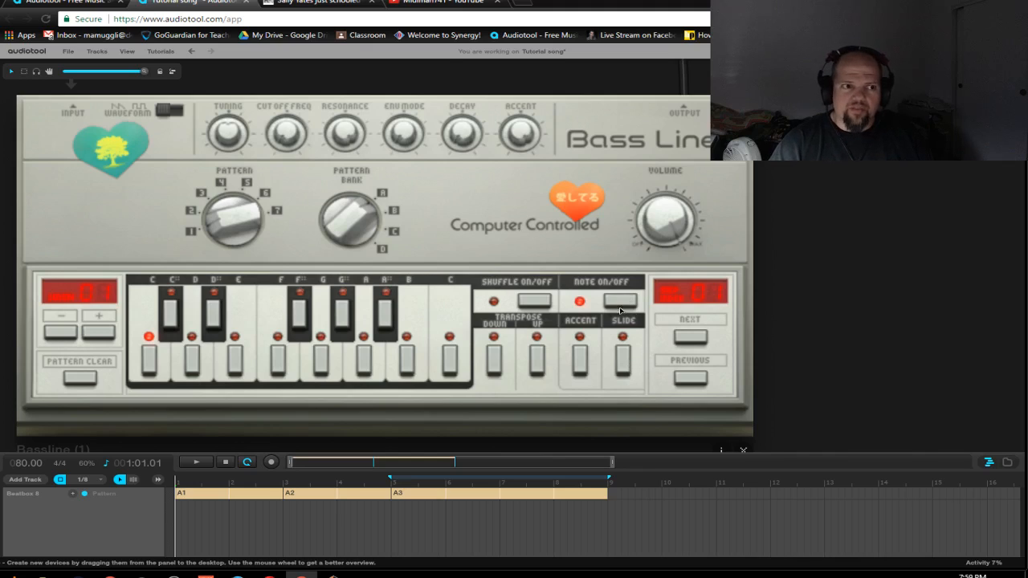
# Switch the note on for the current Bass Line step
pyautogui.click(622, 337)
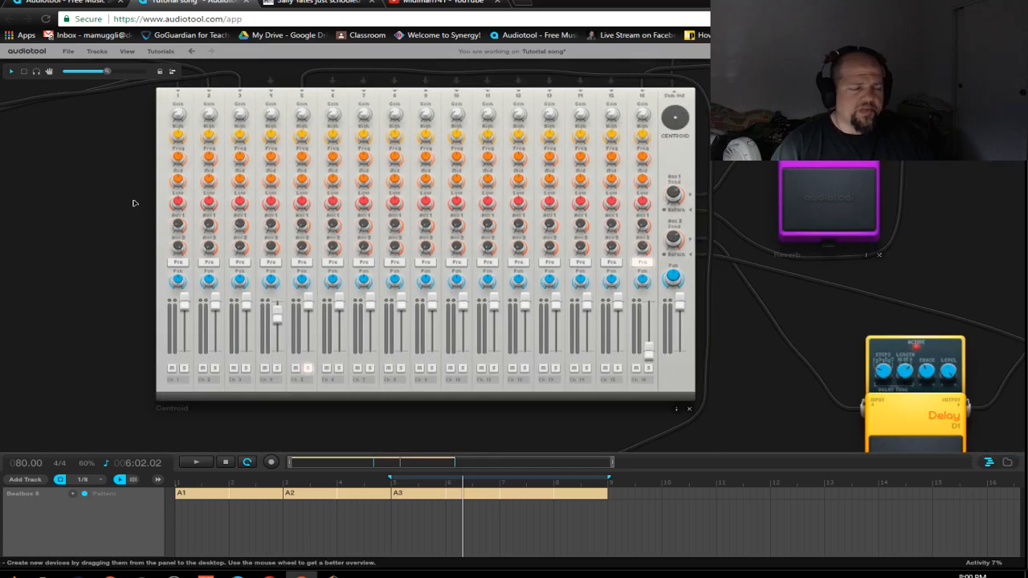
pyautogui.moveTo(333, 319)
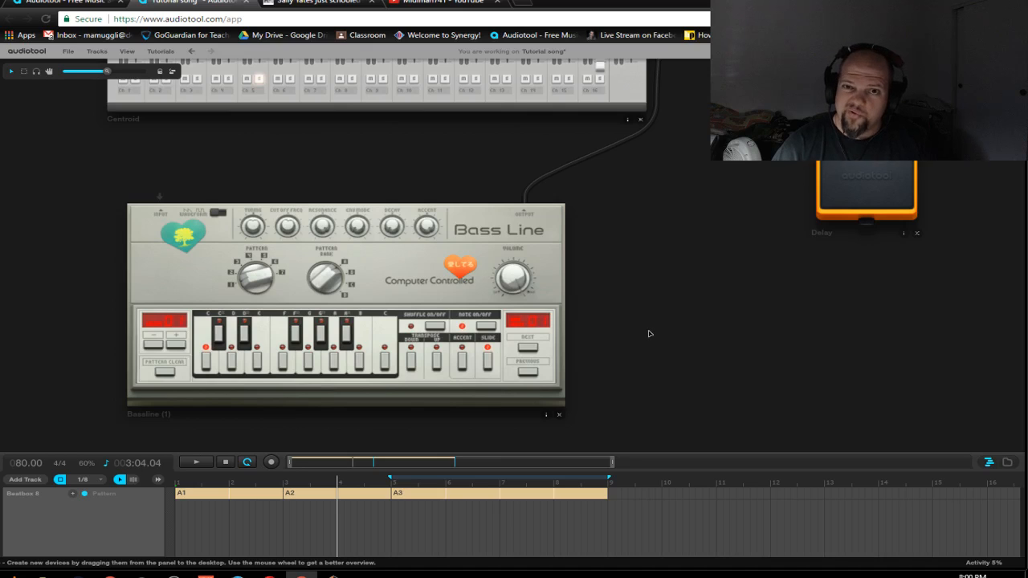
pyautogui.moveTo(670, 295)
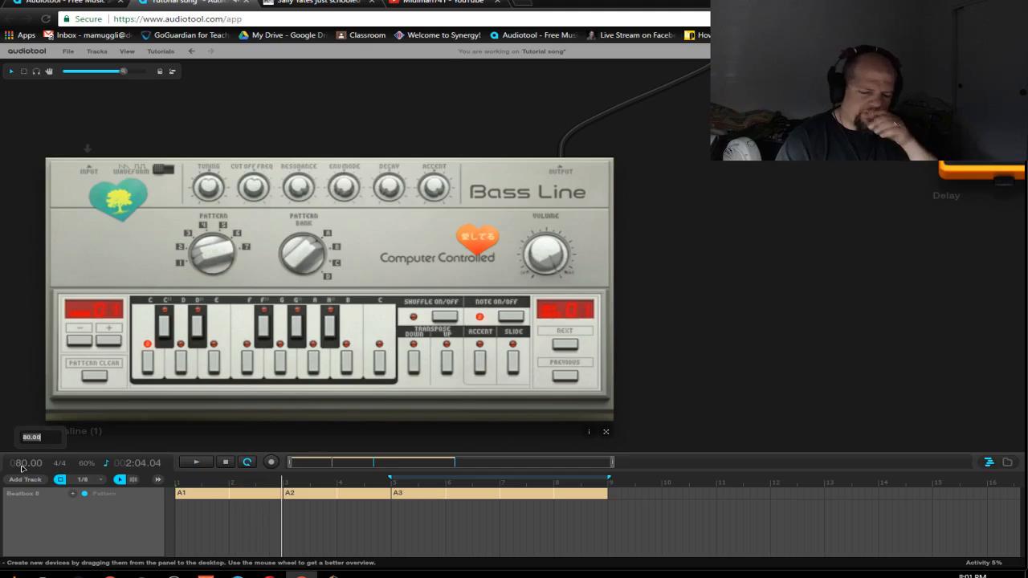
pyautogui.write('030.00')
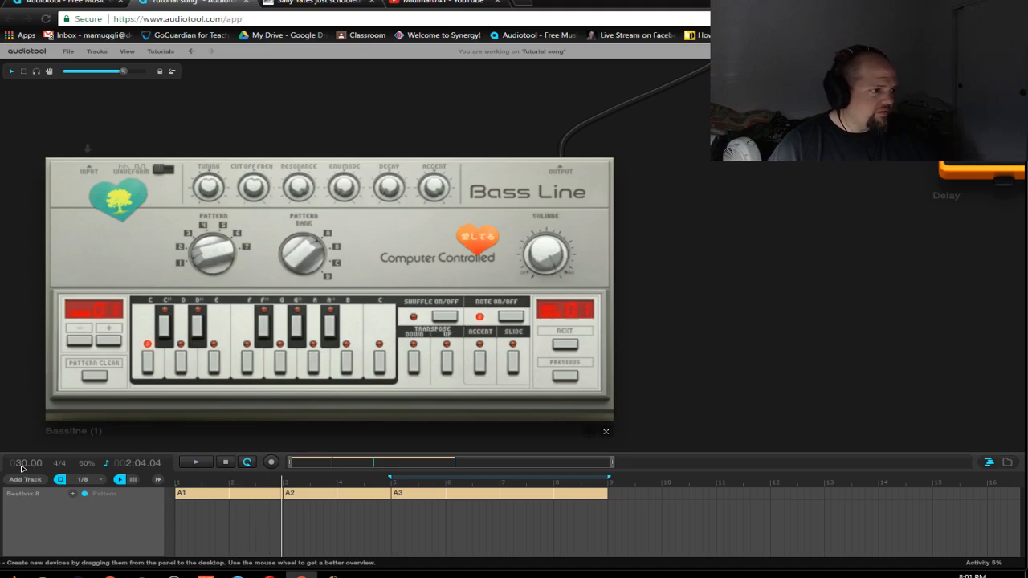
pyautogui.moveTo(715, 301)
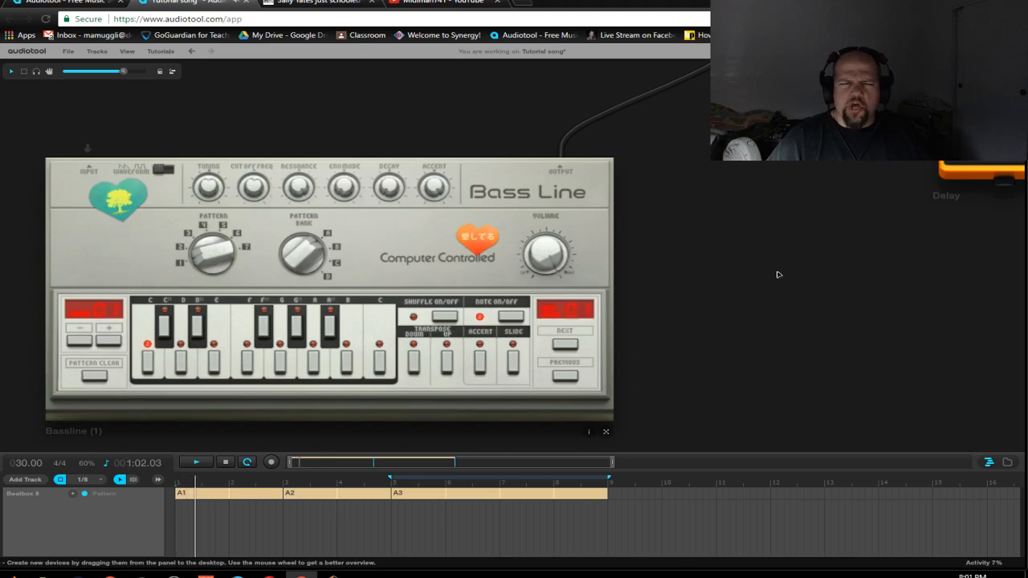
pyautogui.moveTo(642, 297)
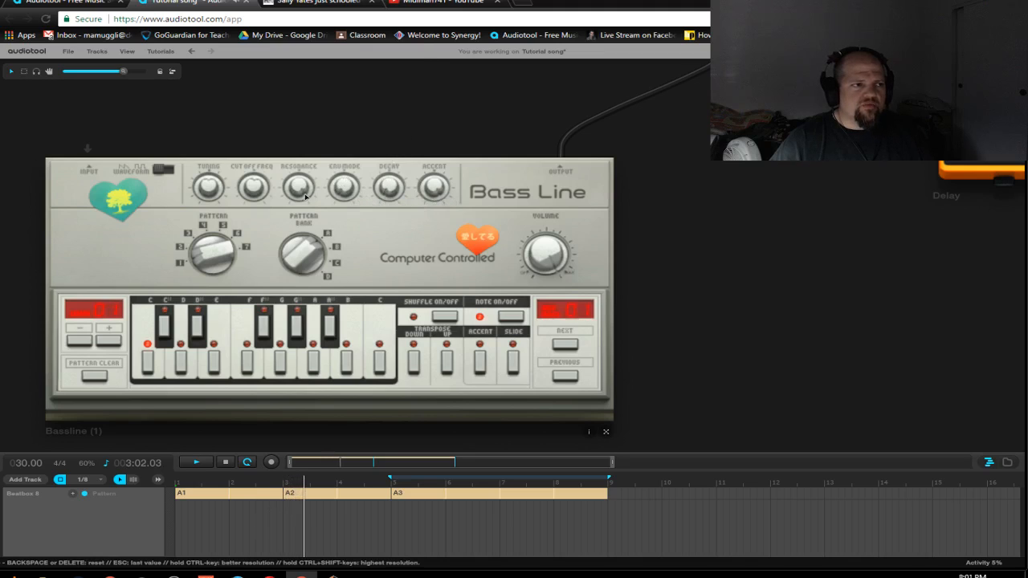
pyautogui.moveTo(332, 189)
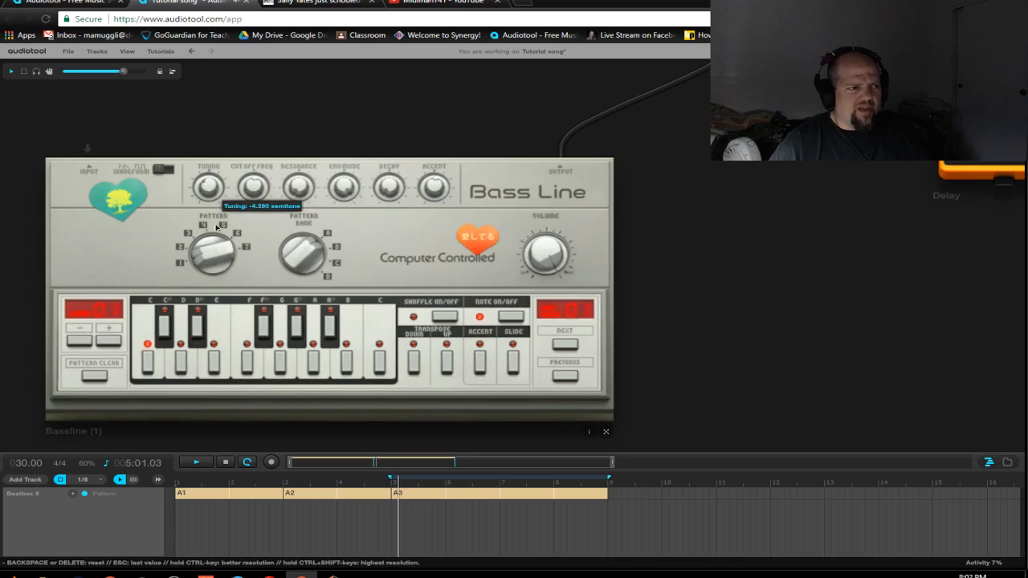
pyautogui.moveTo(210, 187); pyautogui.dragTo(210, 201)
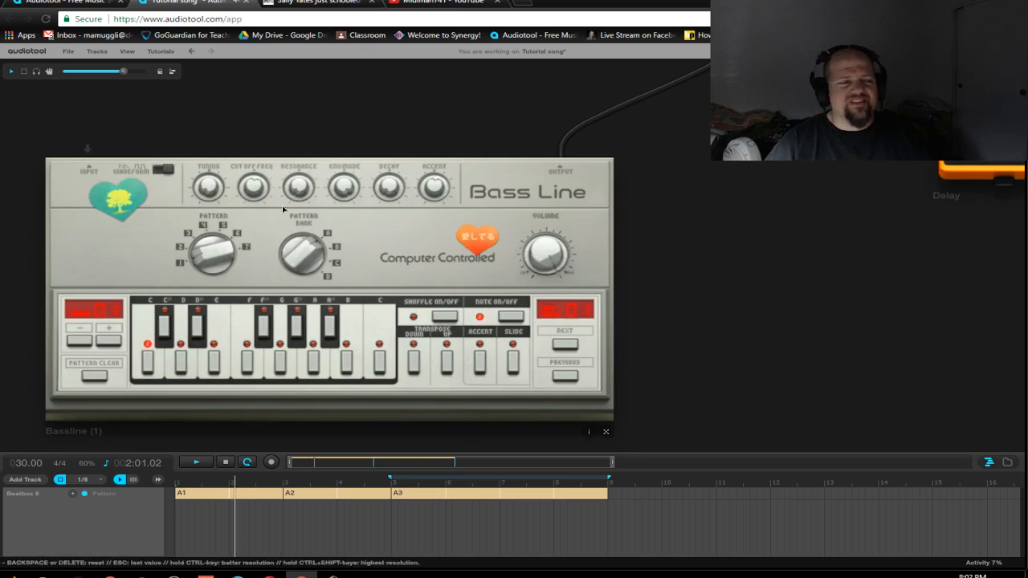
# Select the Bass Line device on the desktop
pyautogui.click(197, 311)
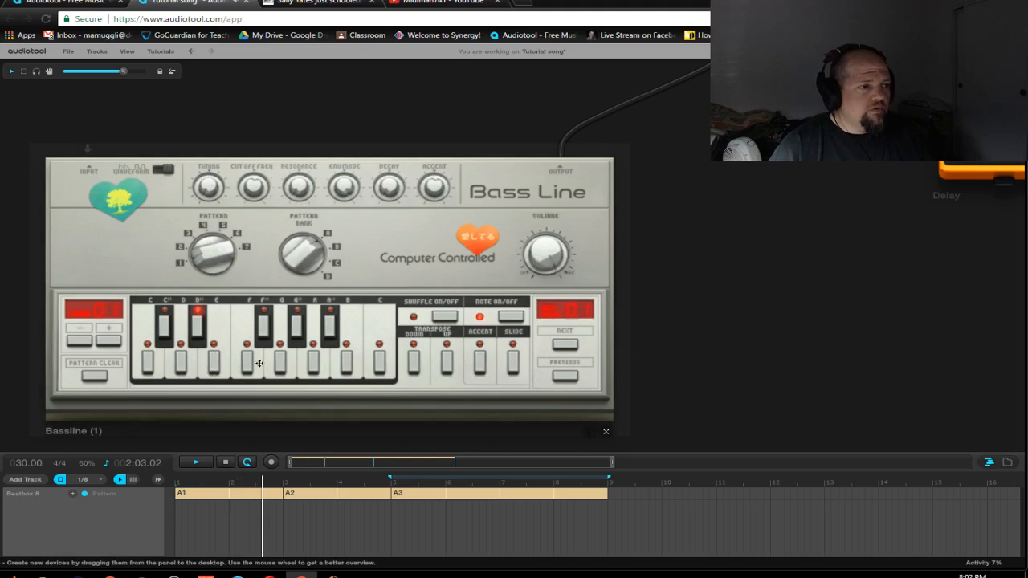
pyautogui.click(246, 343)
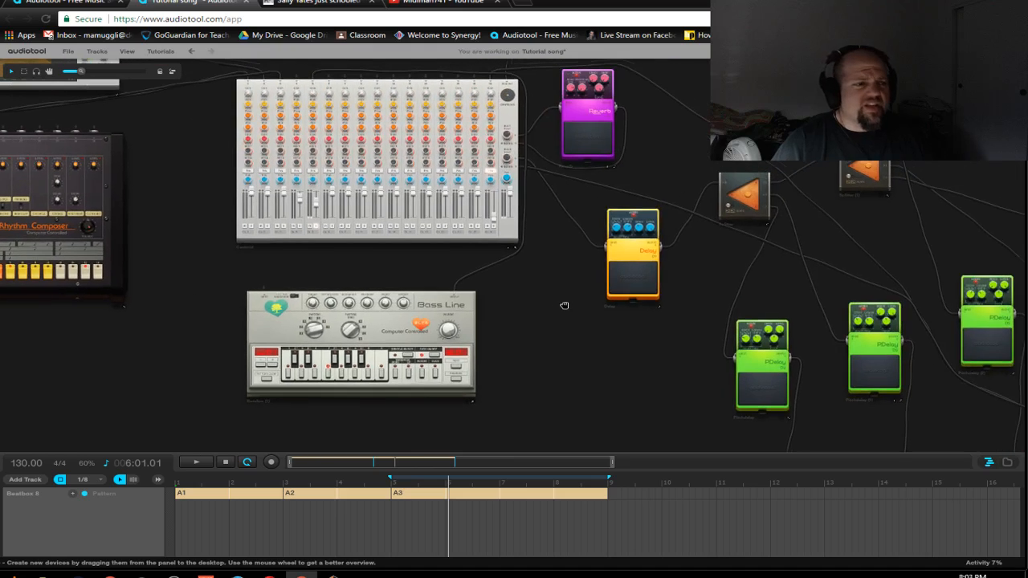
pyautogui.moveTo(597, 330)
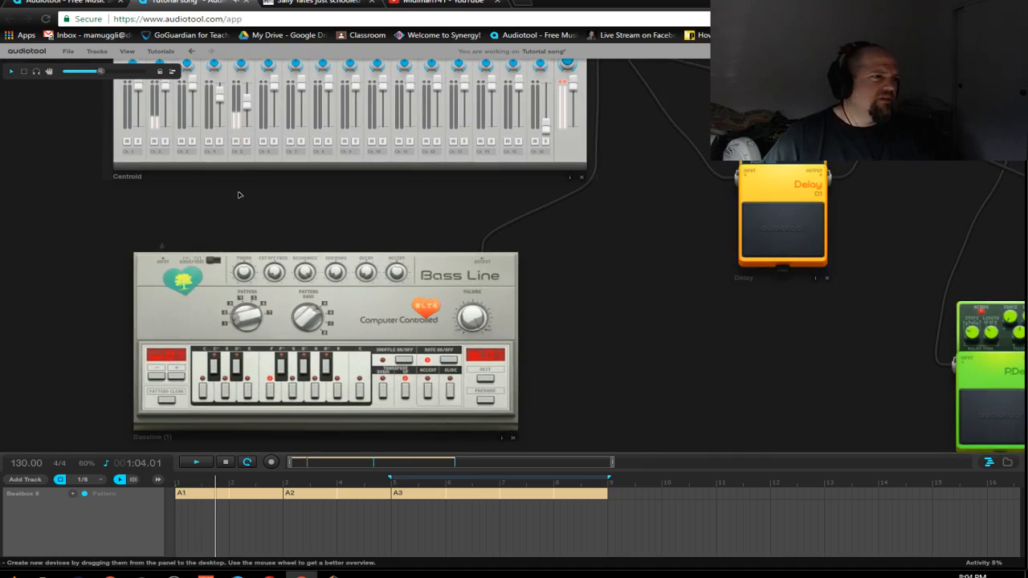
pyautogui.moveTo(239, 195); pyautogui.dragTo(274, 284)
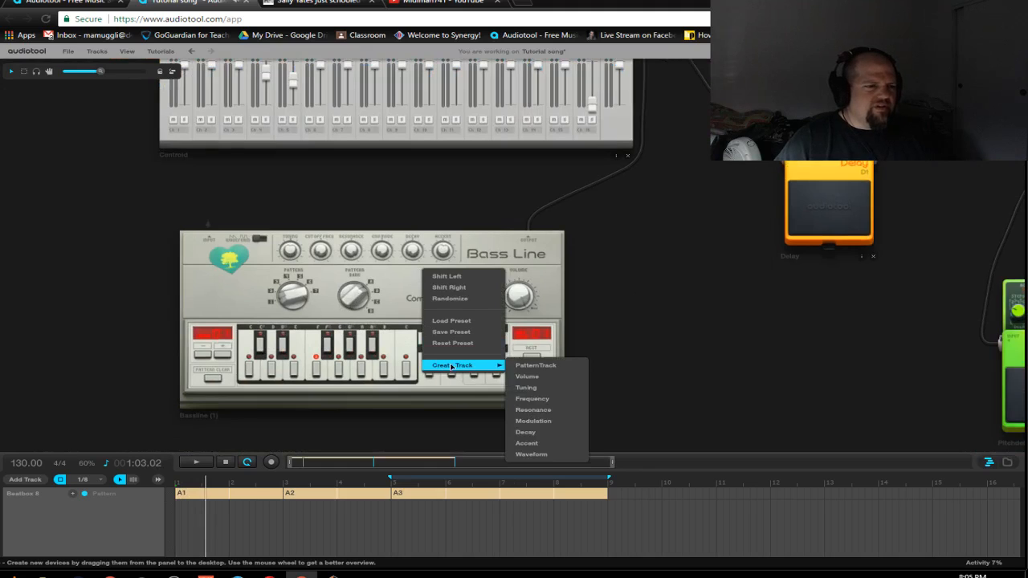
# Add a Bassline pattern track and expand the timeline to show it
pyautogui.click(535, 364)
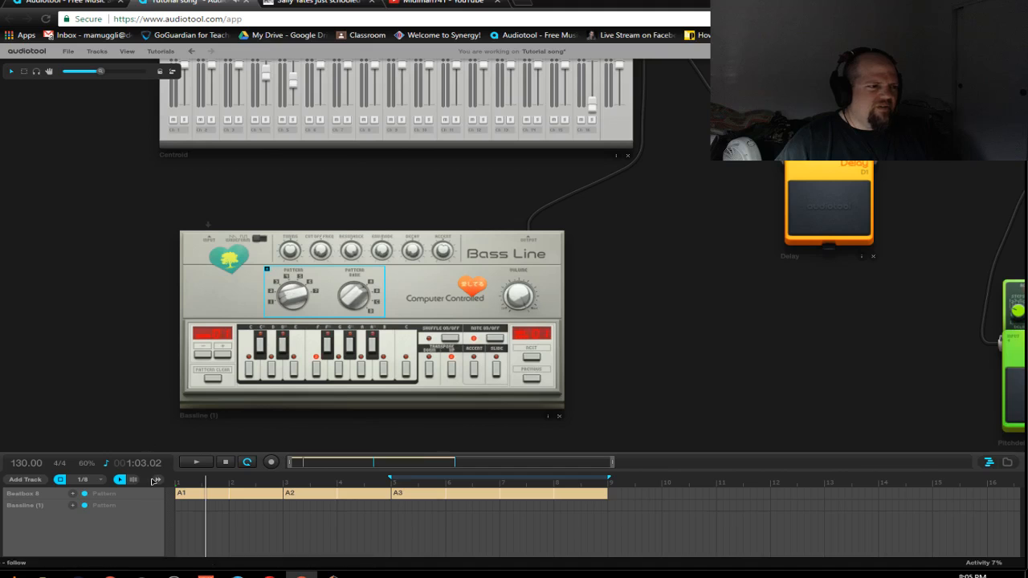
pyautogui.click(200, 504)
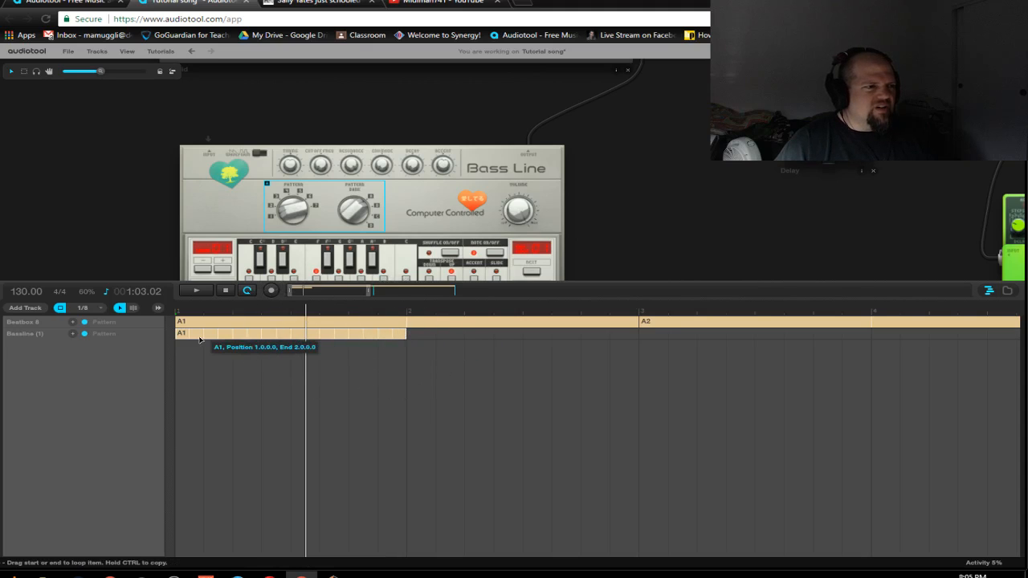
pyautogui.moveTo(414, 348)
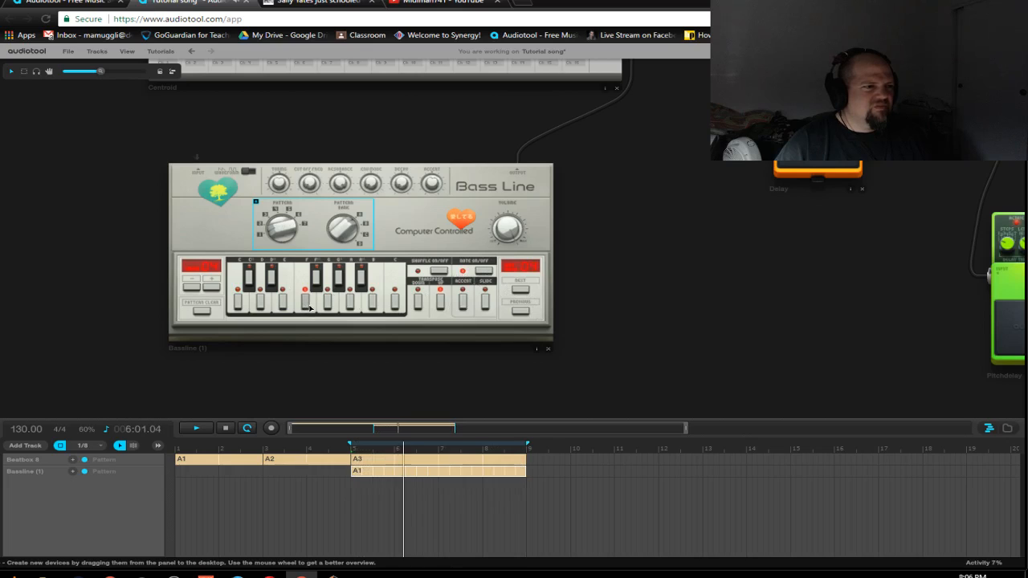
# Create a Filter Frequency automation lane from the Bass Line's cutoff knob
pyautogui.click(310, 297)
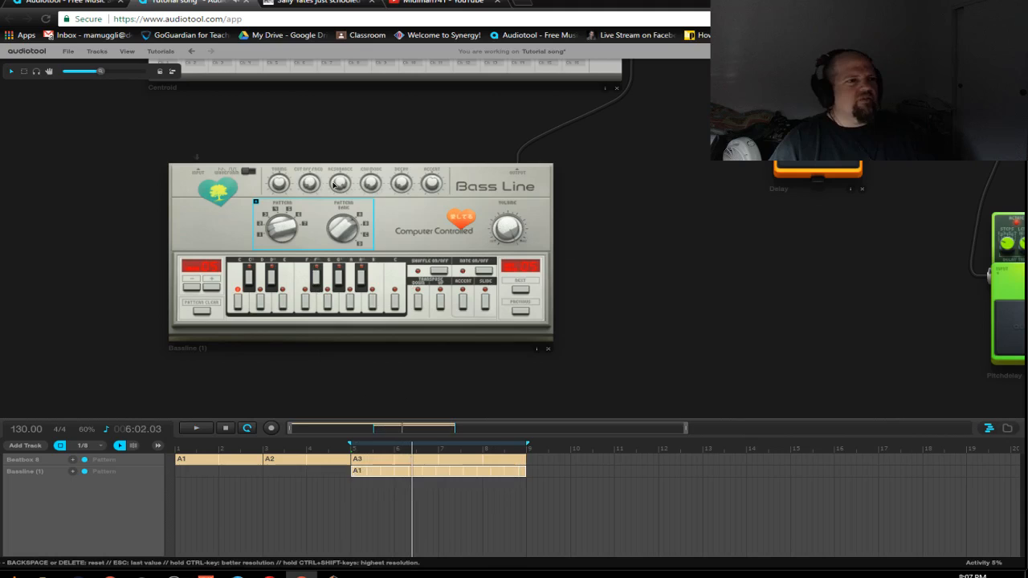
pyautogui.rightClick(307, 185)
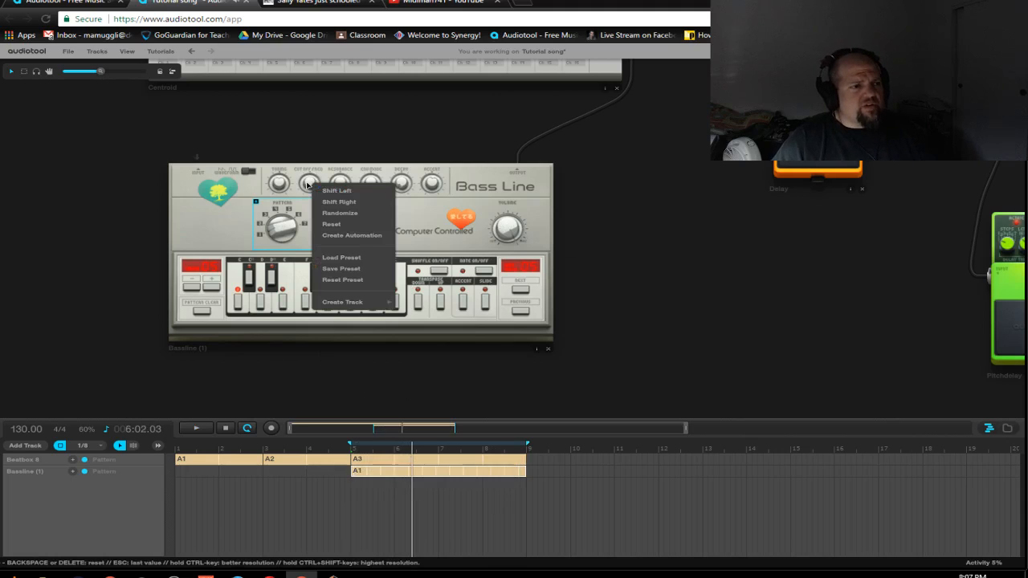
pyautogui.moveTo(305, 245)
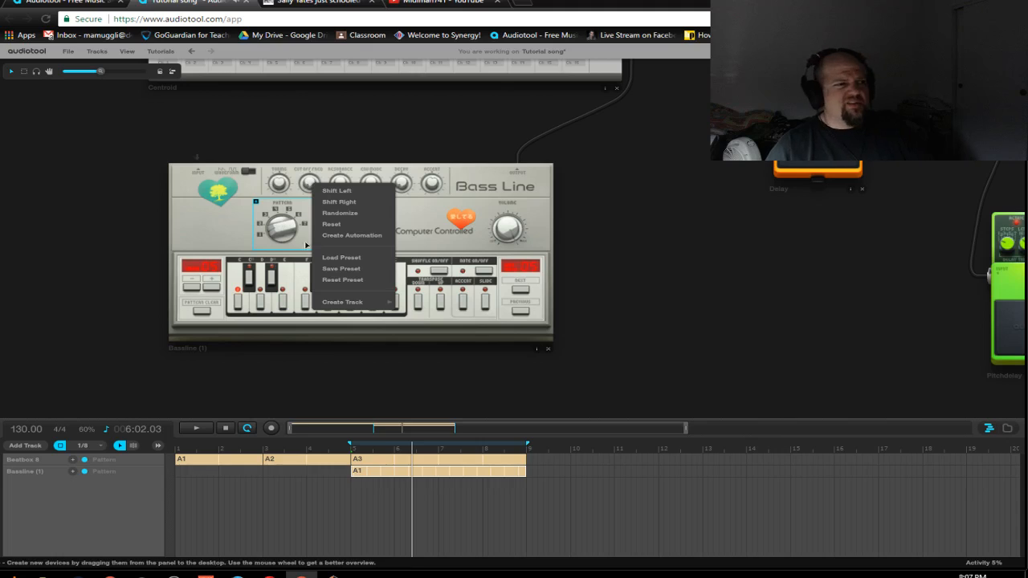
pyautogui.click(352, 235)
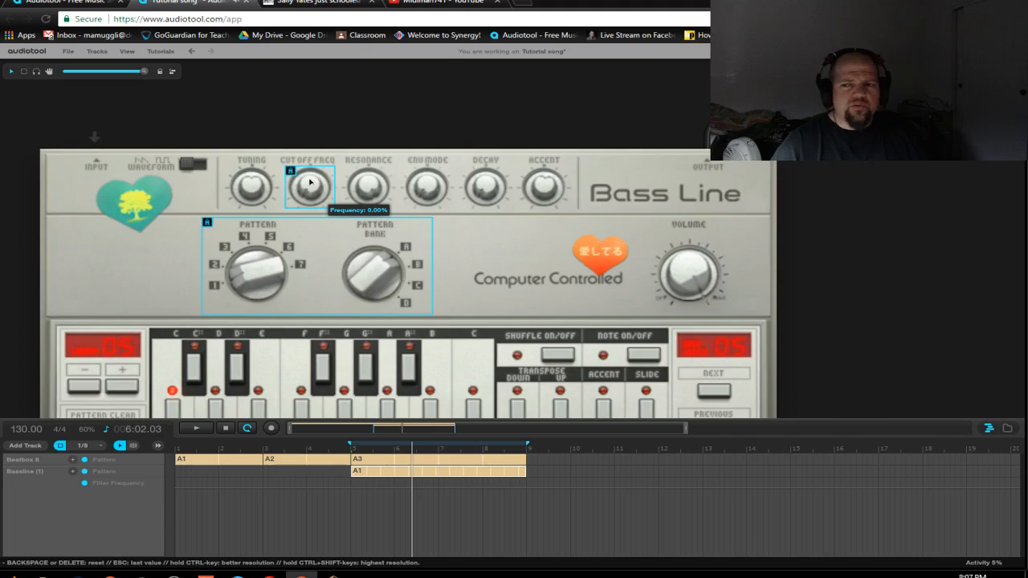
pyautogui.moveTo(310, 394)
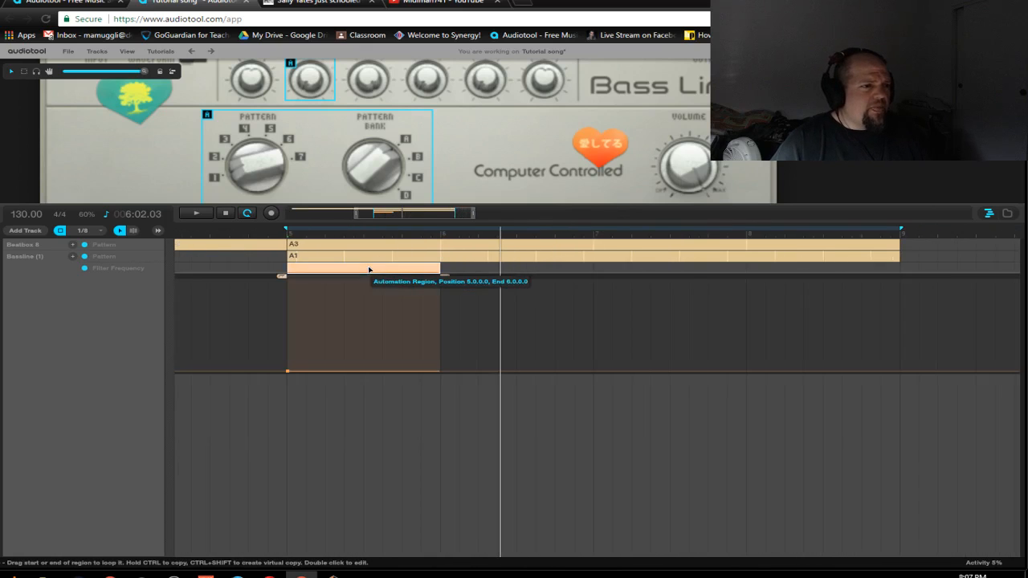
pyautogui.moveTo(385, 376)
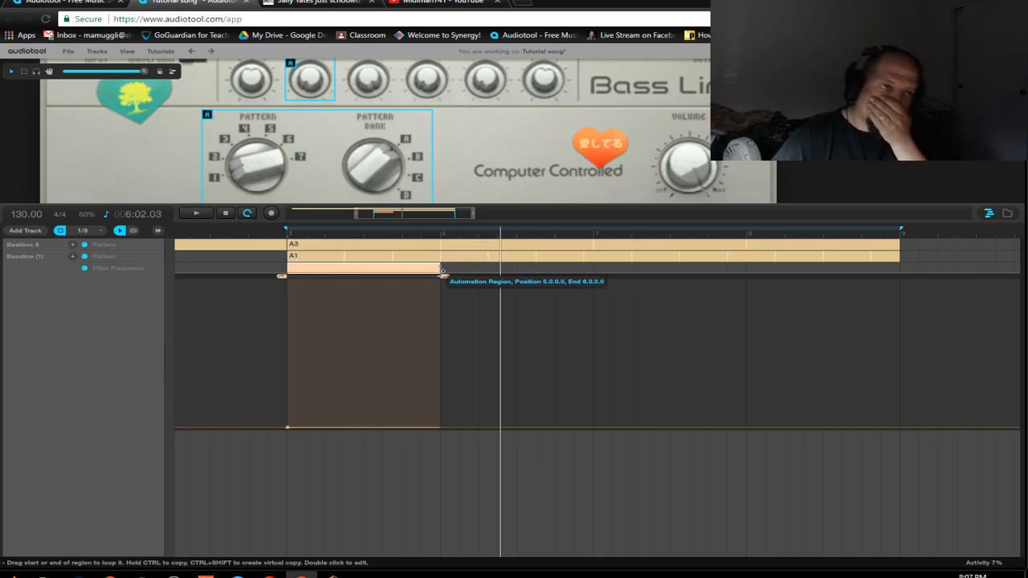
pyautogui.click(88, 231)
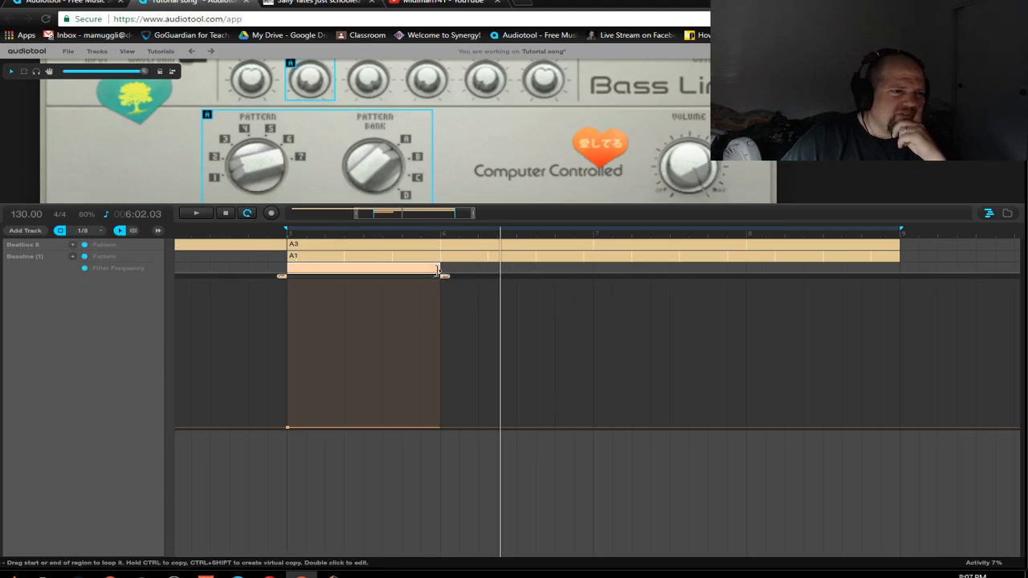
# Stretch the automation region to bar 9 and shape a gradual rise, peak and dip
pyautogui.moveTo(438, 269); pyautogui.dragTo(899, 269)
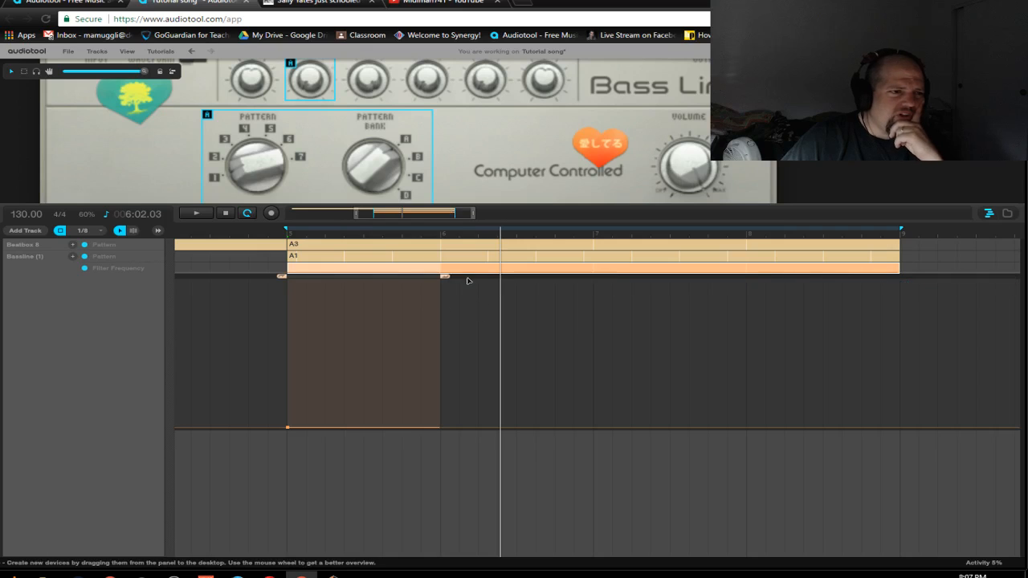
pyautogui.moveTo(452, 287)
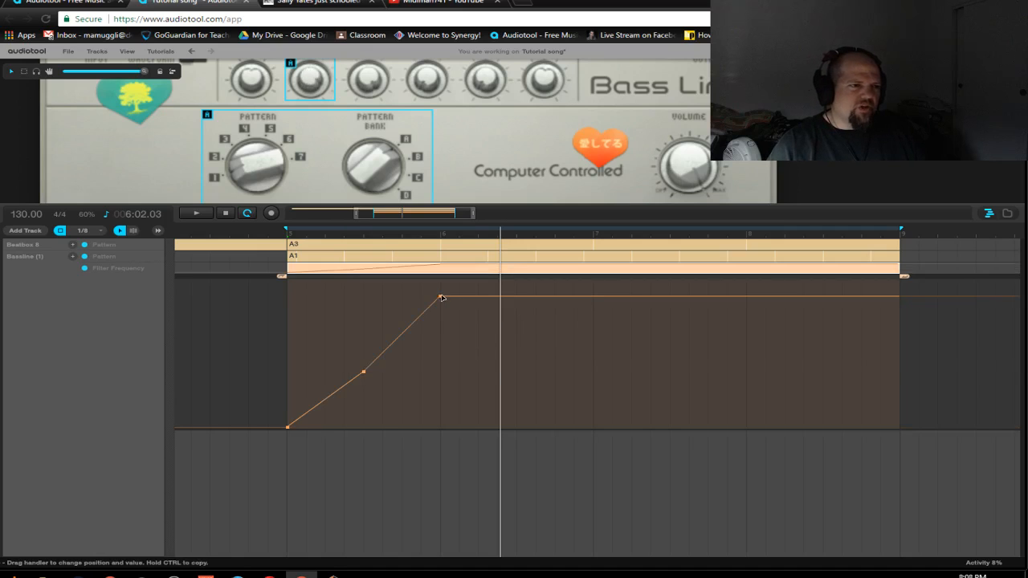
pyautogui.moveTo(441, 298); pyautogui.dragTo(691, 308)
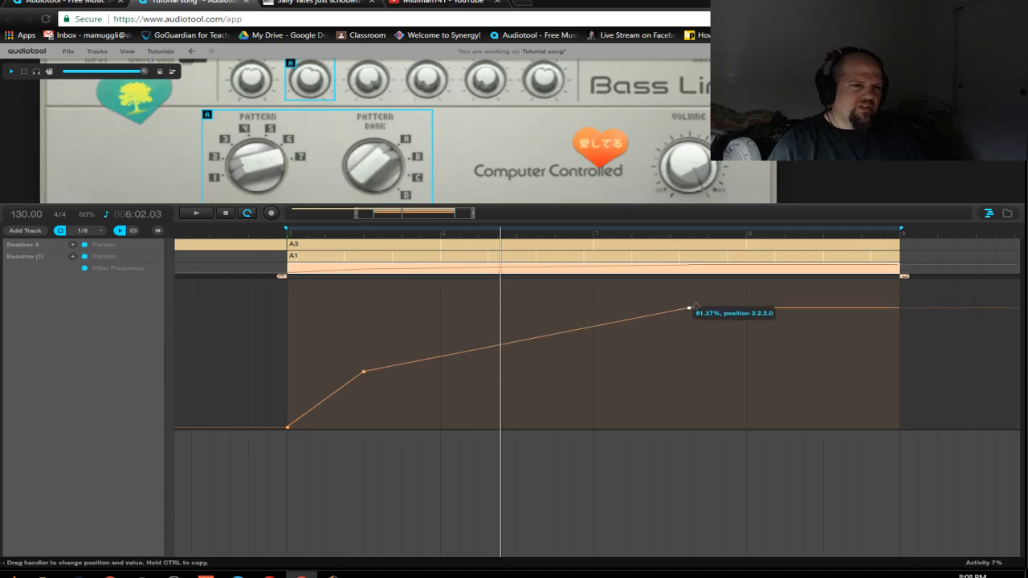
pyautogui.moveTo(689, 308); pyautogui.dragTo(708, 280)
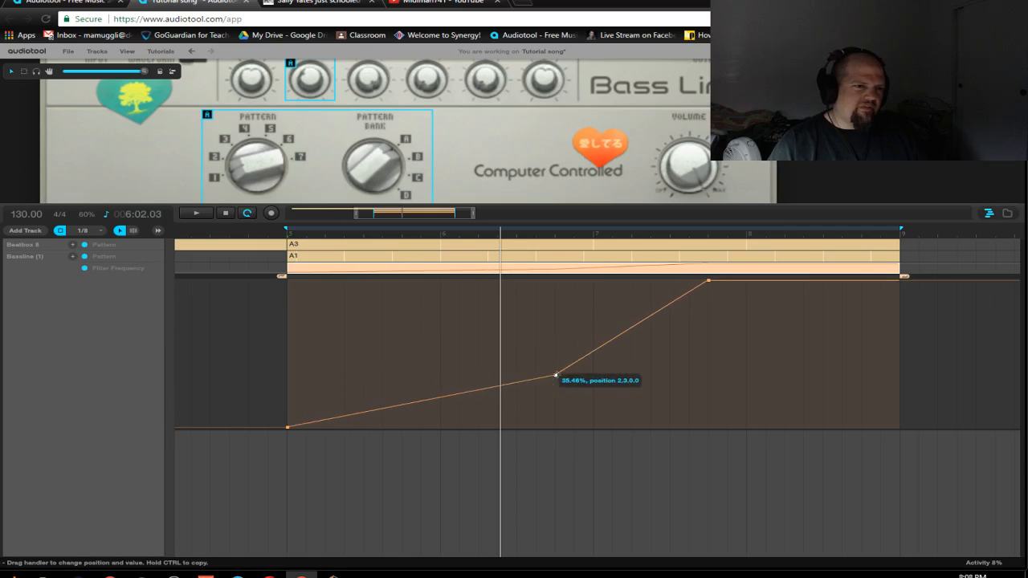
pyautogui.moveTo(556, 374); pyautogui.dragTo(574, 368)
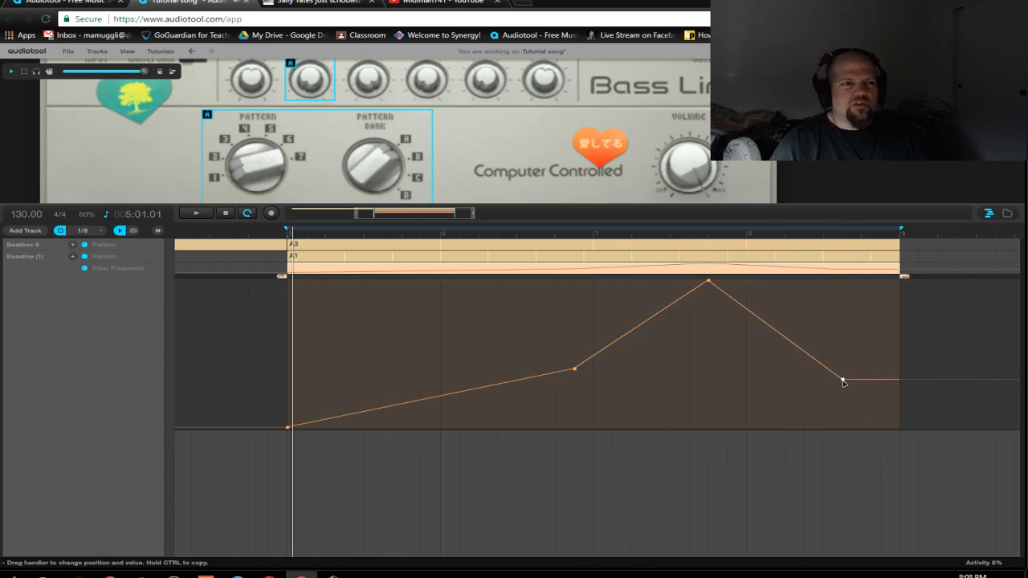
pyautogui.moveTo(843, 382); pyautogui.dragTo(785, 396)
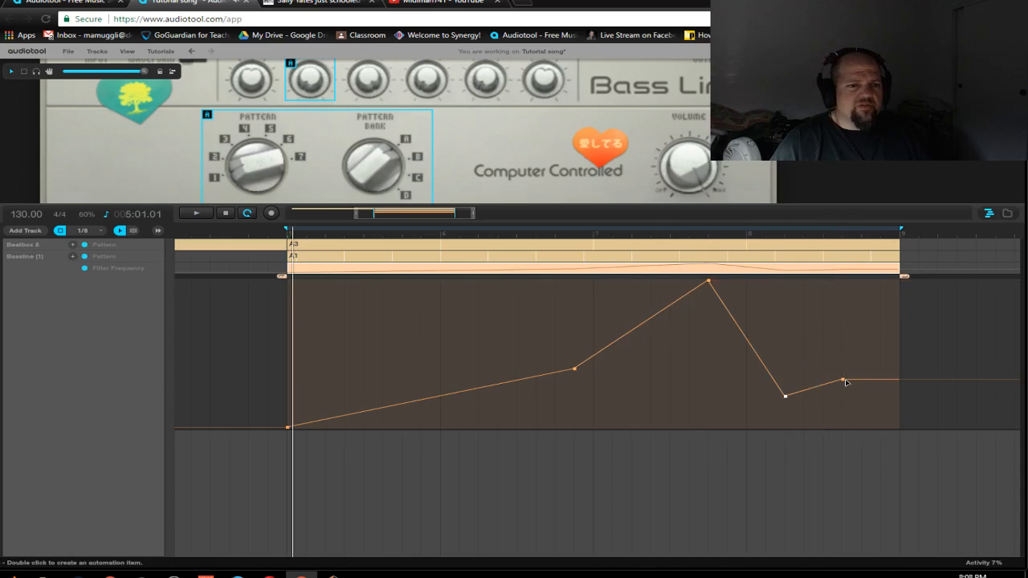
pyautogui.moveTo(845, 381); pyautogui.dragTo(841, 368)
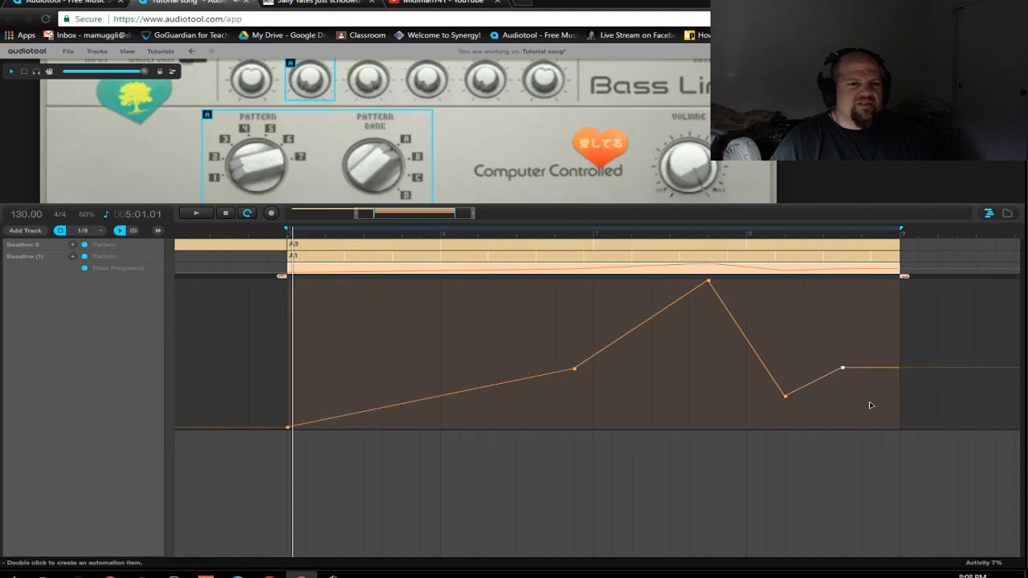
pyautogui.moveTo(842, 368); pyautogui.dragTo(894, 418)
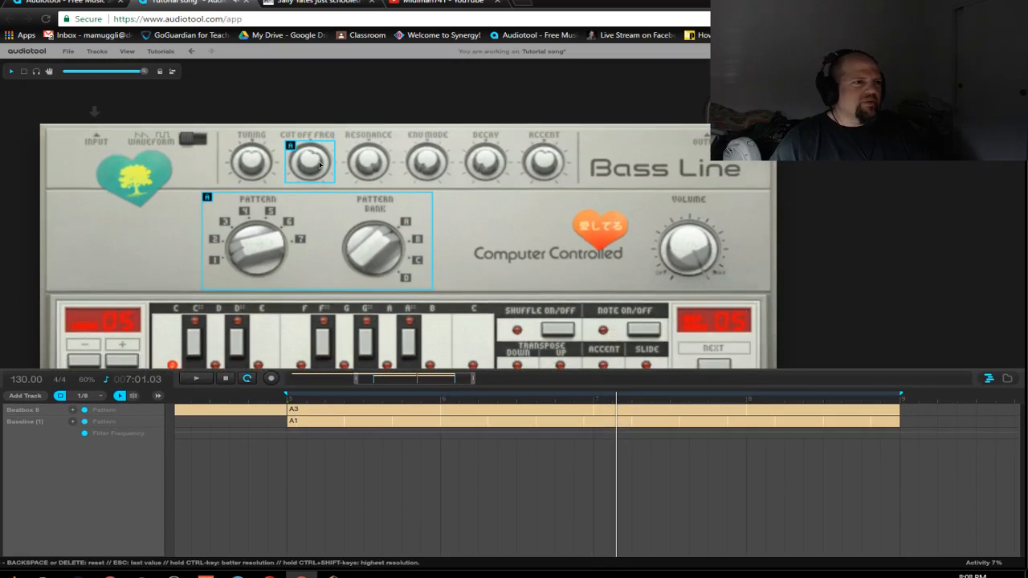
# Delete the empty Filter Frequency lane, arm recording, and sweep the cutoff knob live
pyautogui.rightClick(309, 161)
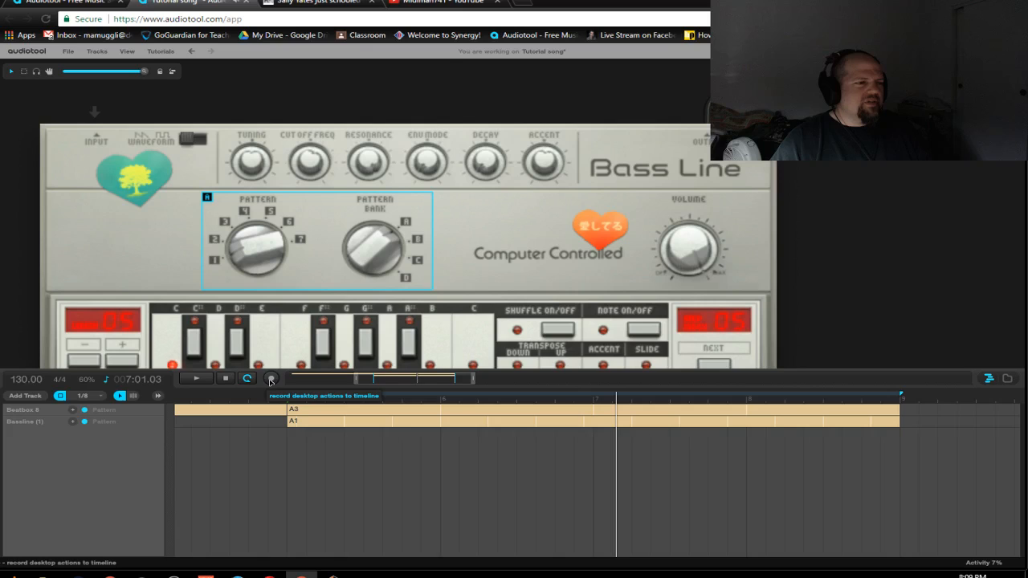
pyautogui.click(270, 379)
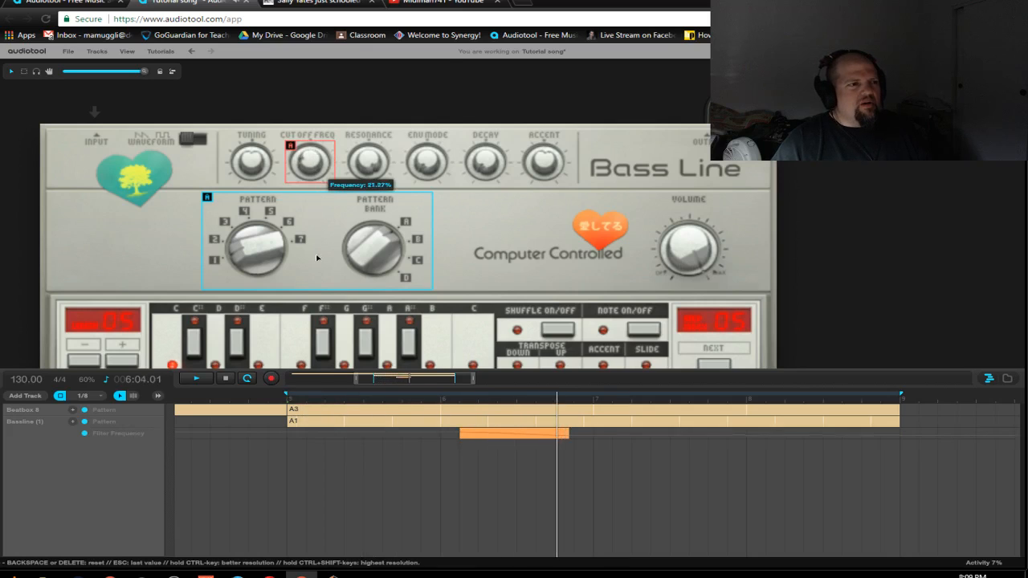
pyautogui.moveTo(307, 160); pyautogui.dragTo(308, 144)
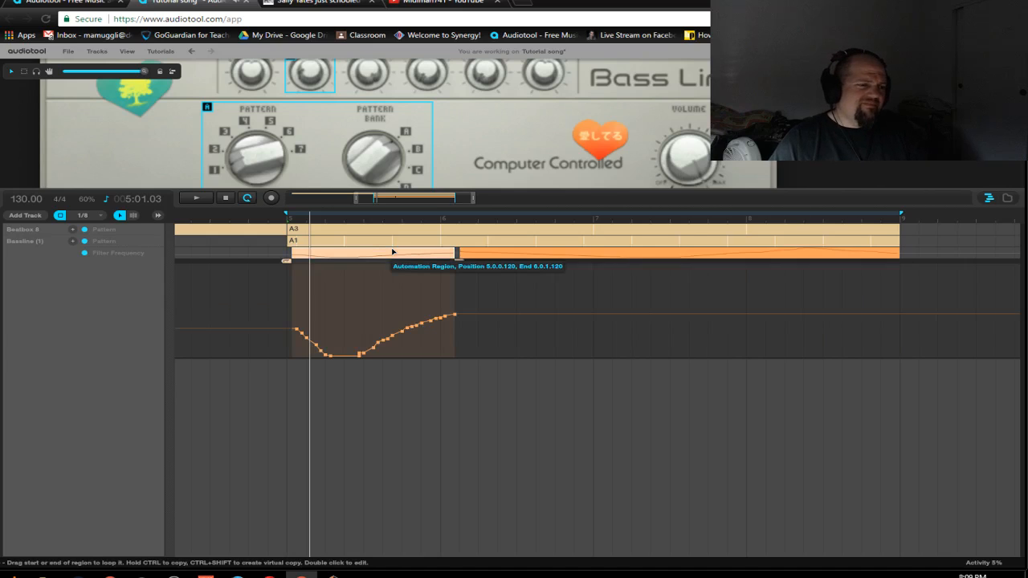
pyautogui.moveTo(368, 302)
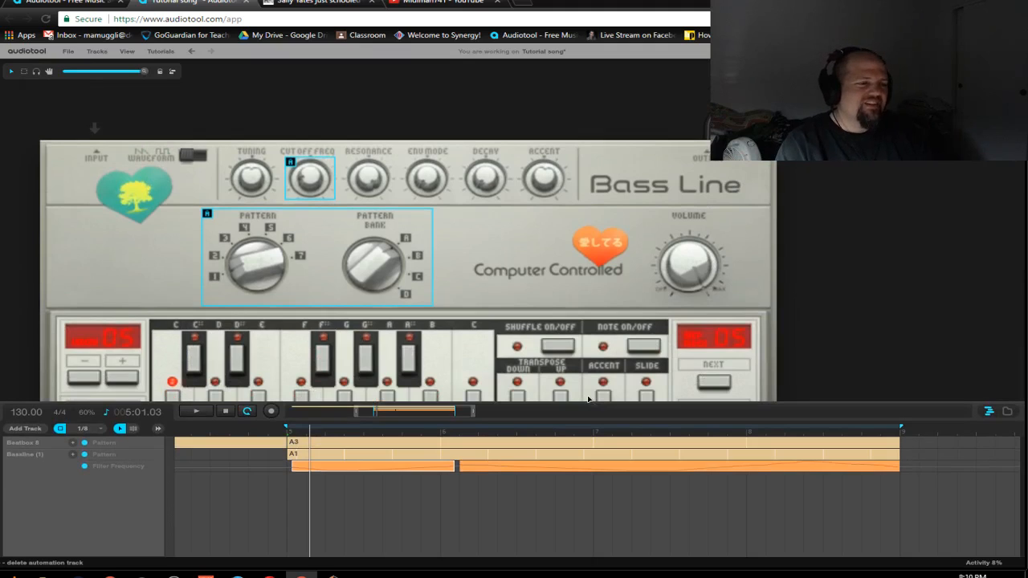
pyautogui.moveTo(670, 368)
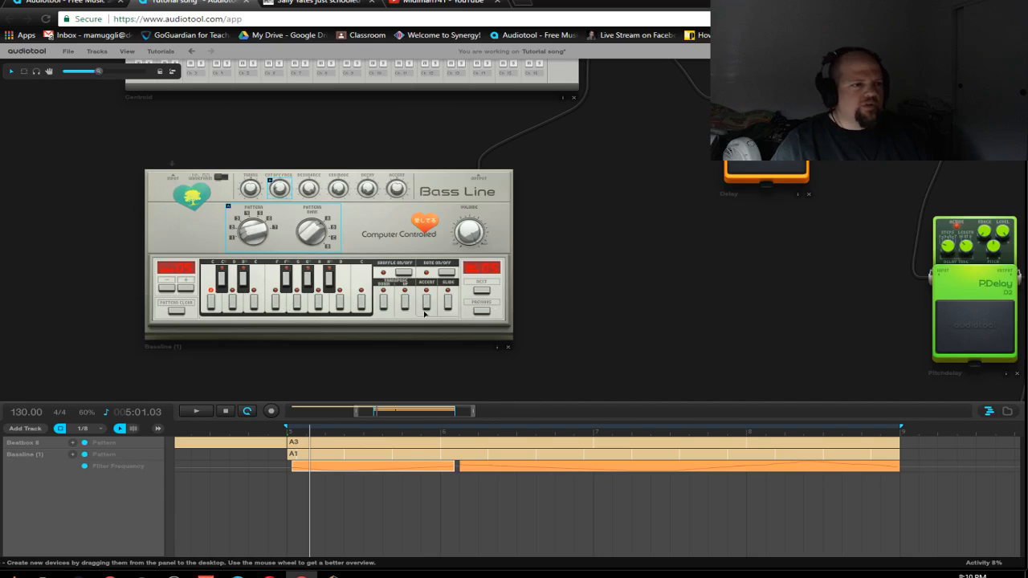
pyautogui.moveTo(638, 249)
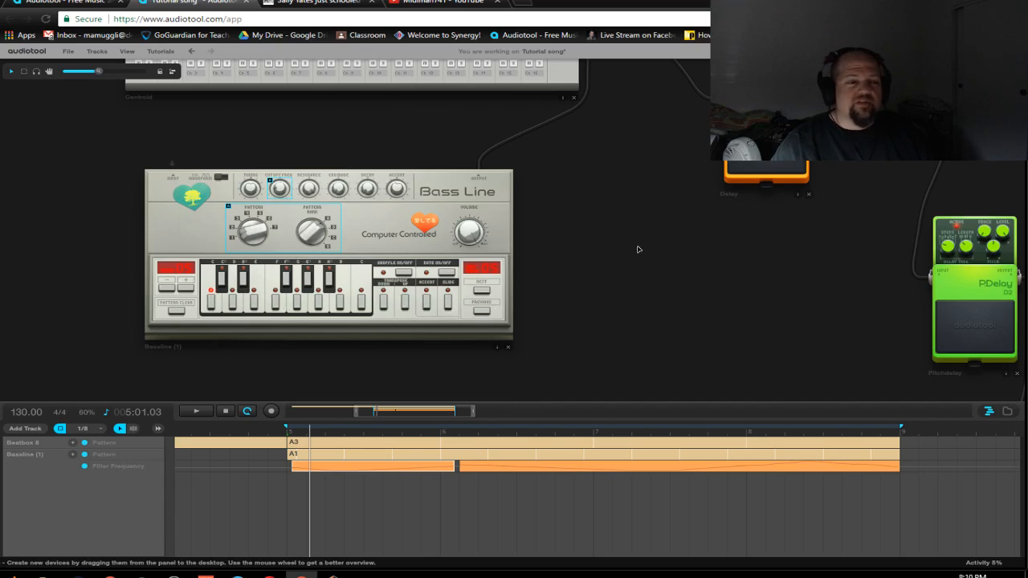
pyautogui.moveTo(609, 356)
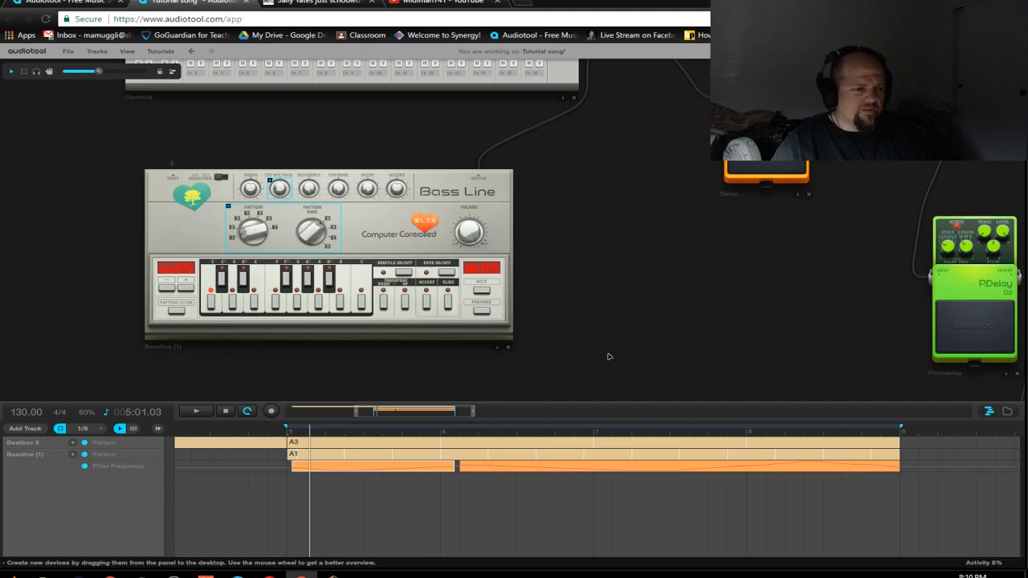
pyautogui.moveTo(597, 194)
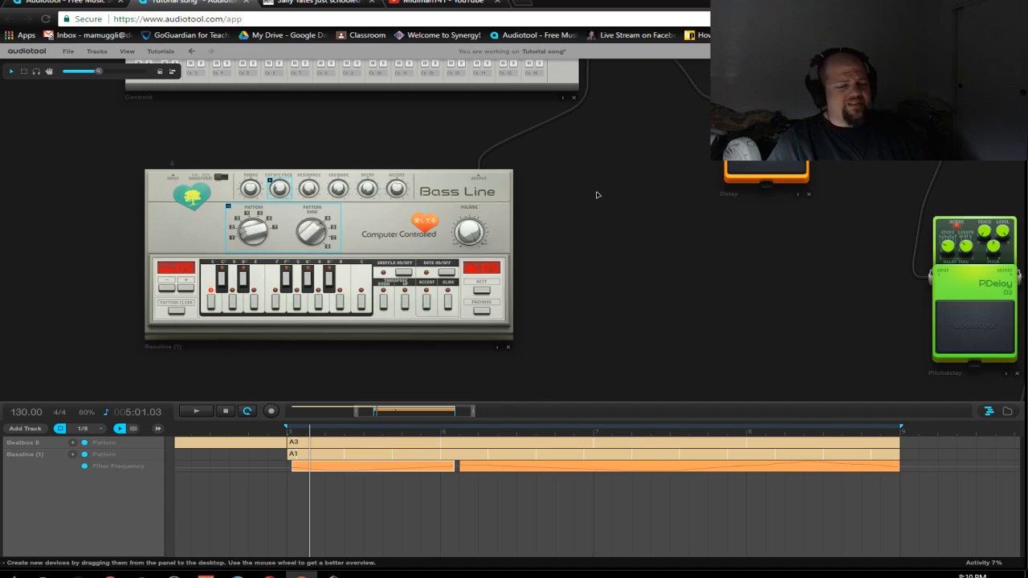
pyautogui.moveTo(577, 273)
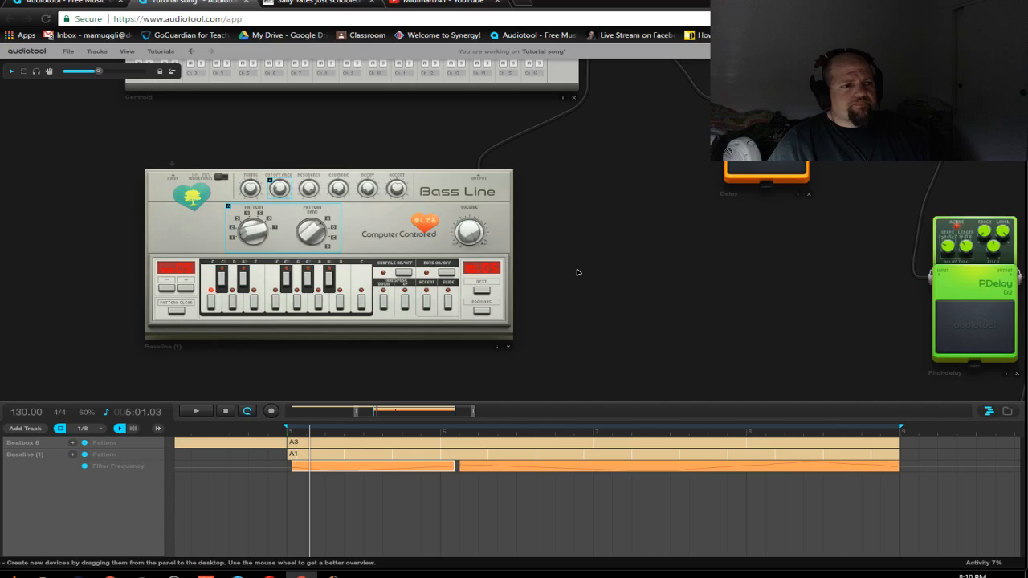